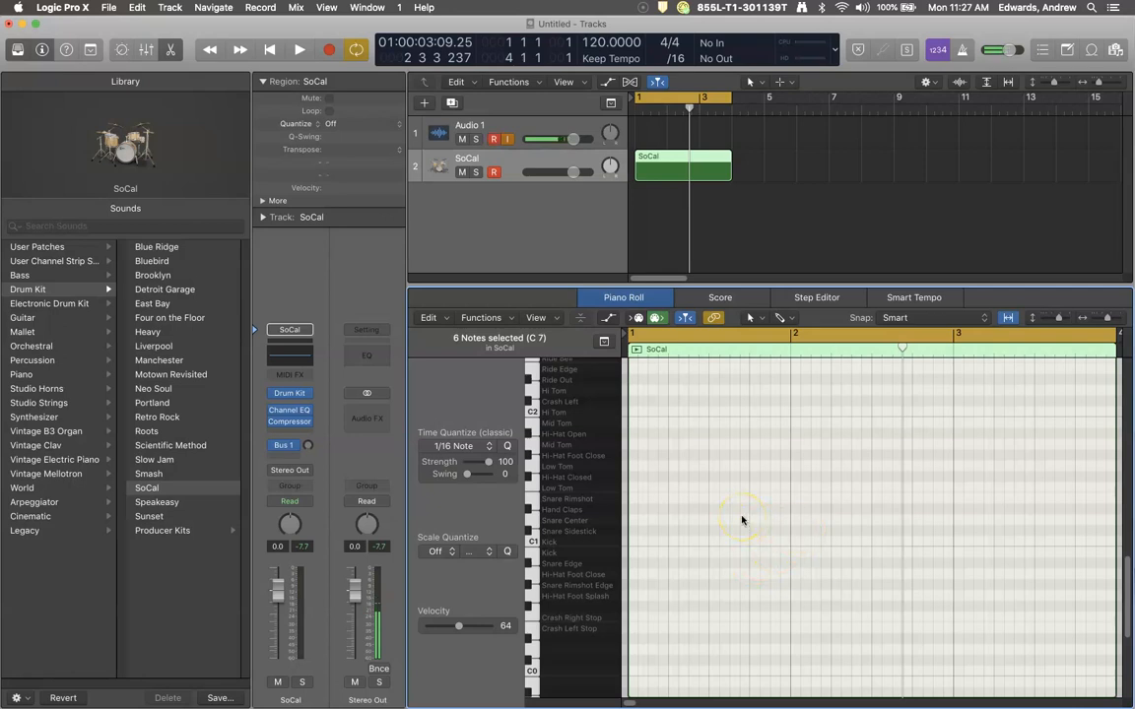
mouse_move(704, 502)
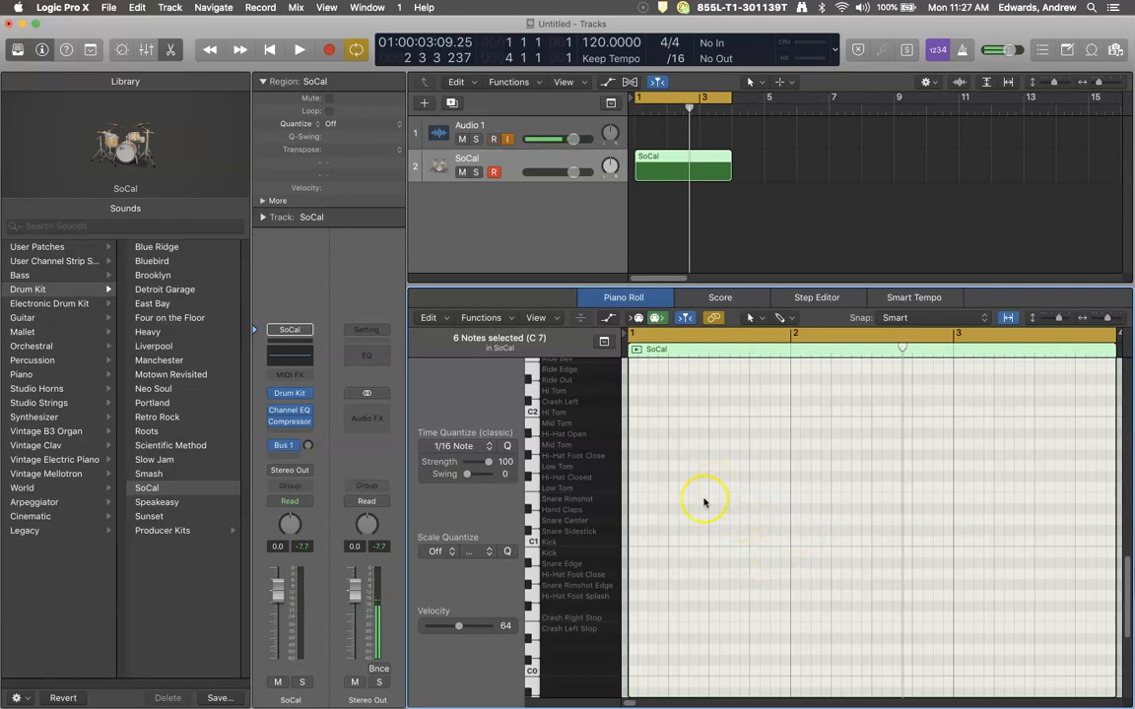
mouse_move(702, 576)
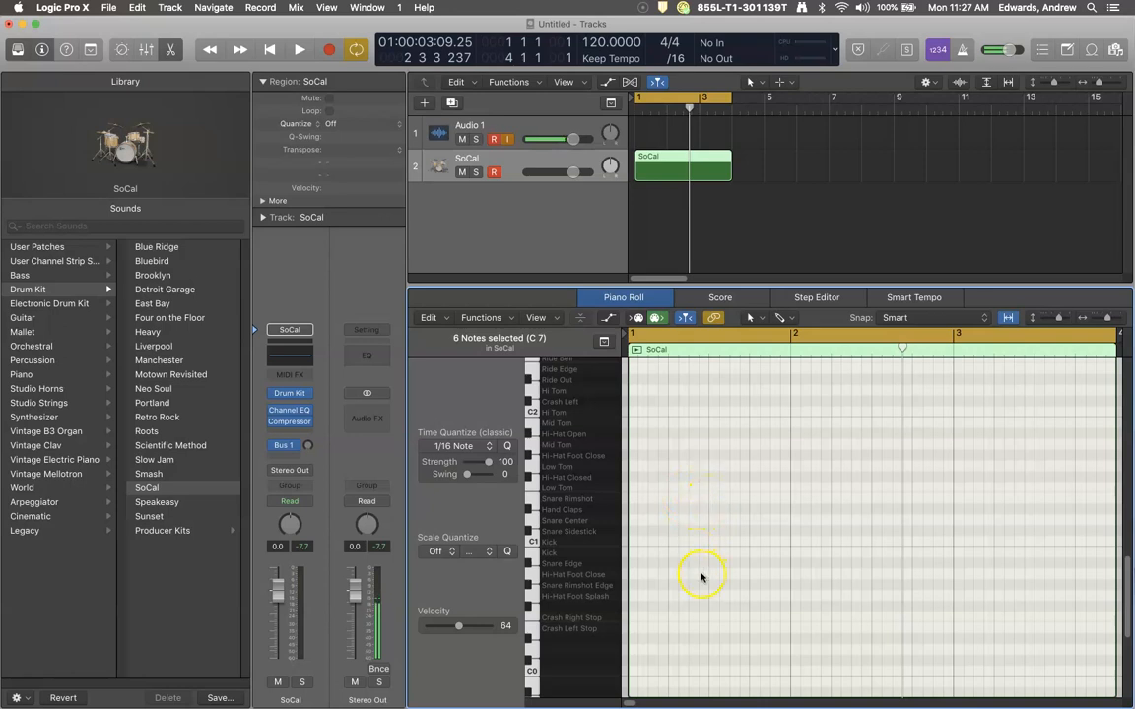
mouse_move(703, 566)
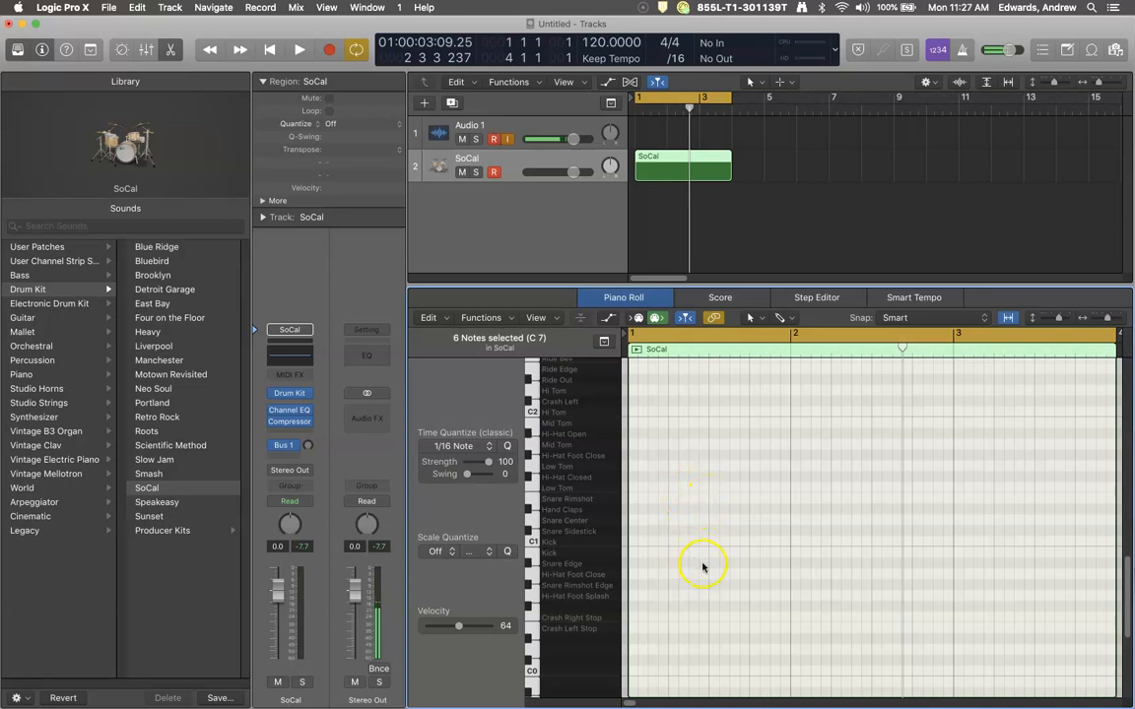
mouse_move(635, 541)
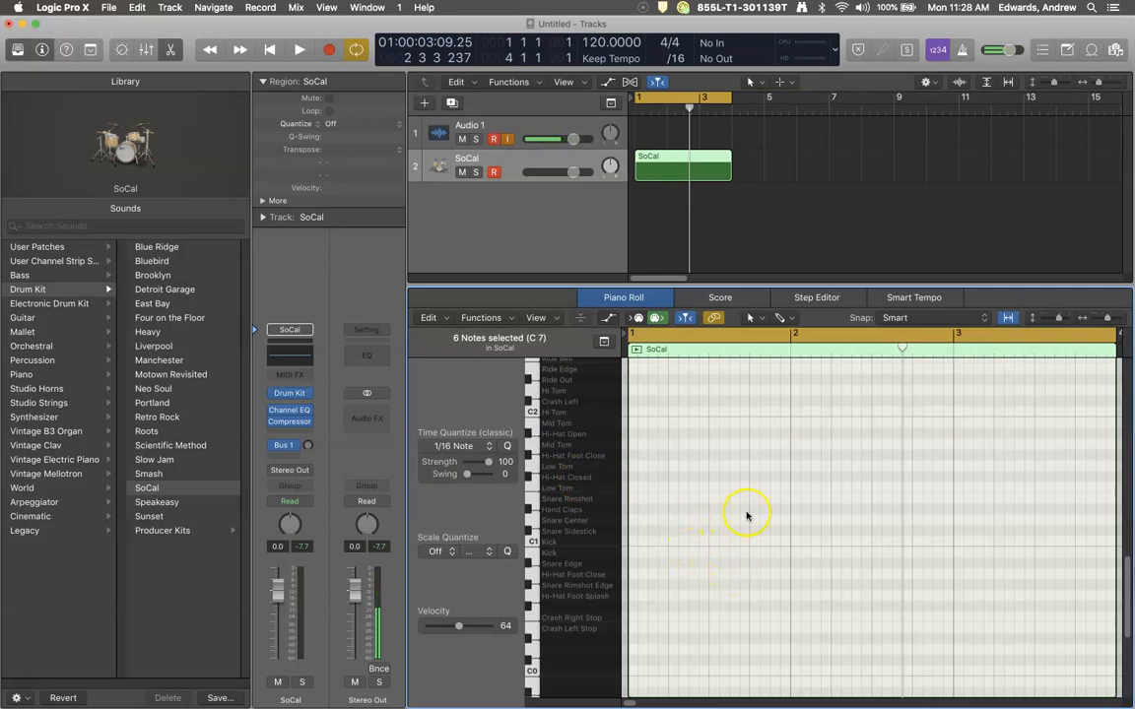
mouse_move(687, 522)
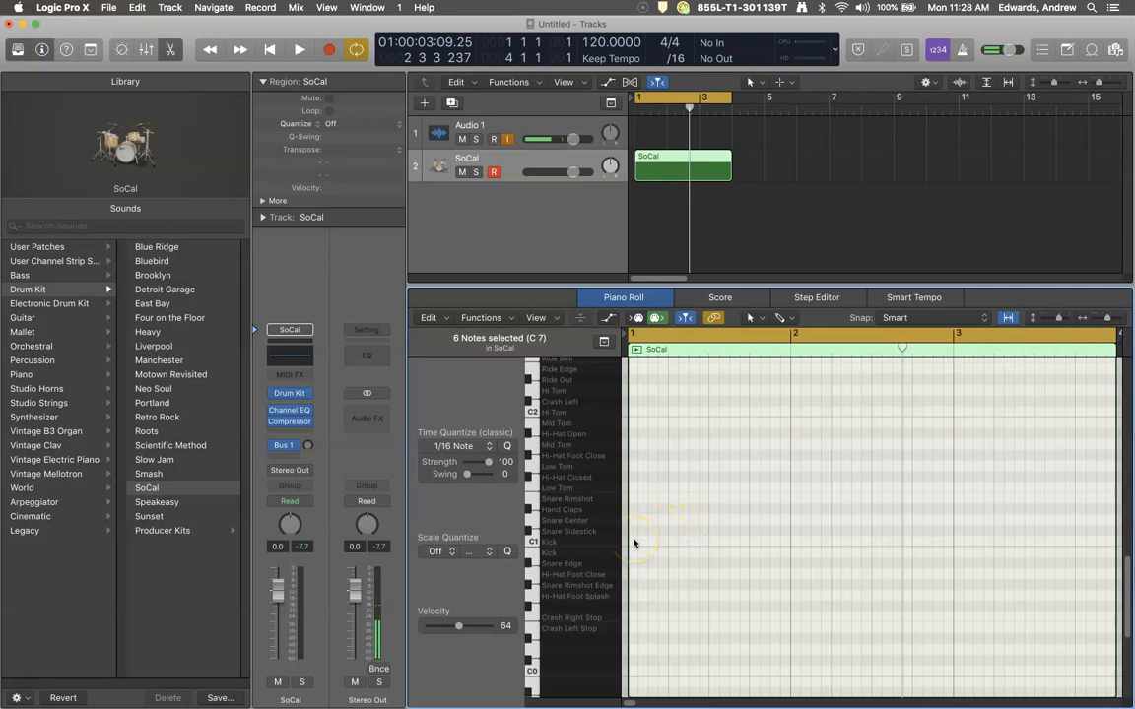
mouse_move(679, 562)
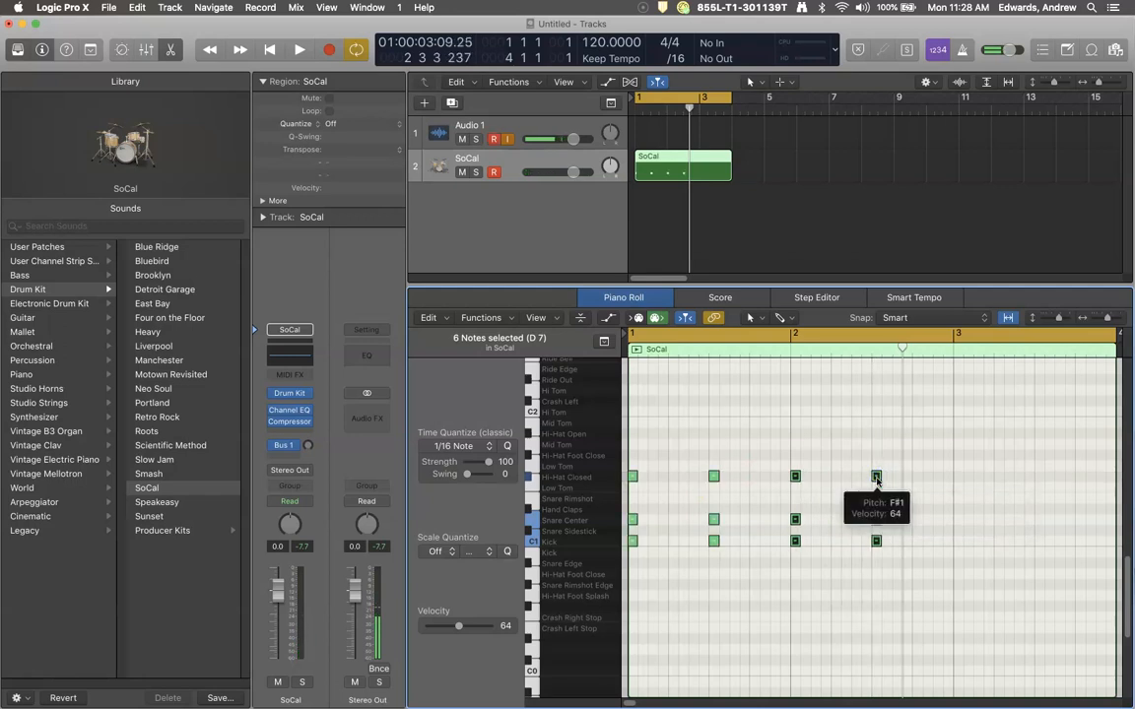
Option-drag copies of the kick, snare and hi-hat hits into quarter notes in bar 2.
drag(877, 475, 921, 478)
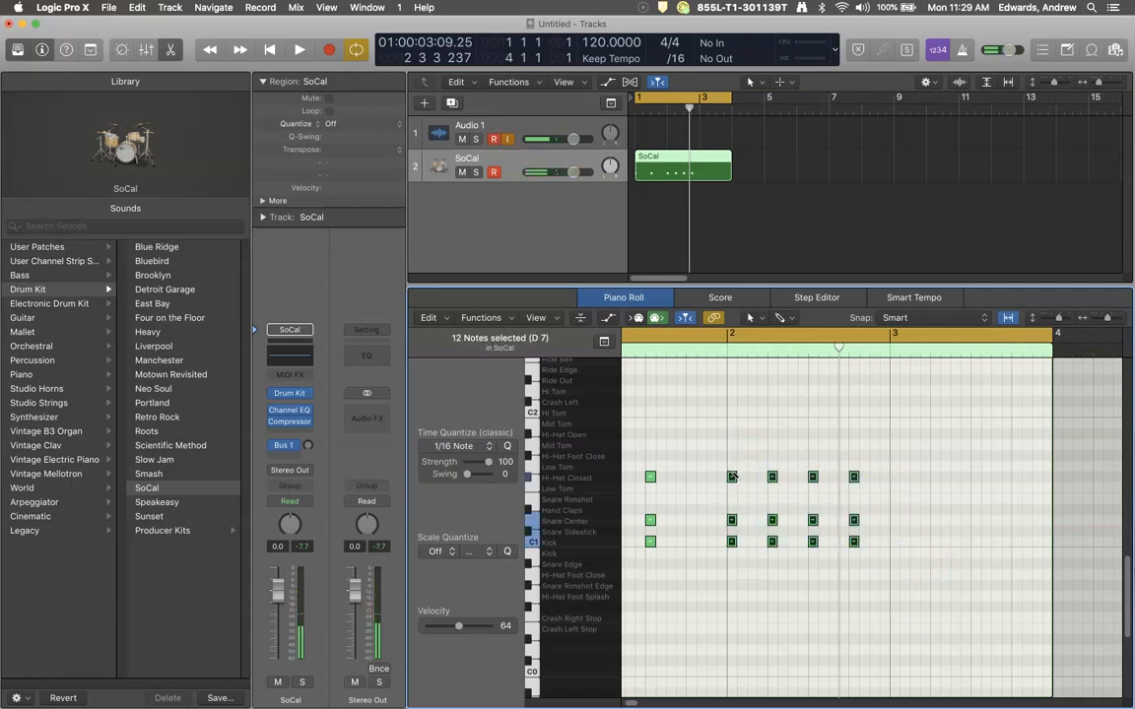
mouse_move(731, 476)
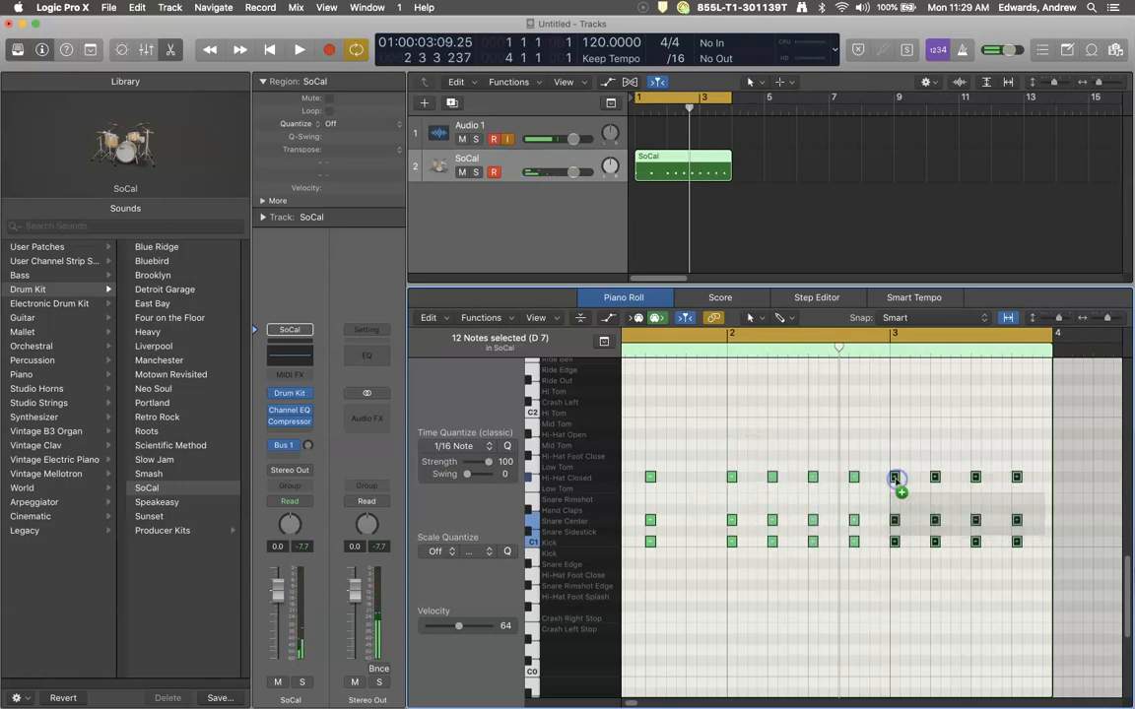
Duplicate the drum hits twice more at eighth- and sixteenth-note spacing toward bar 3's end.
drag(895, 478, 926, 477)
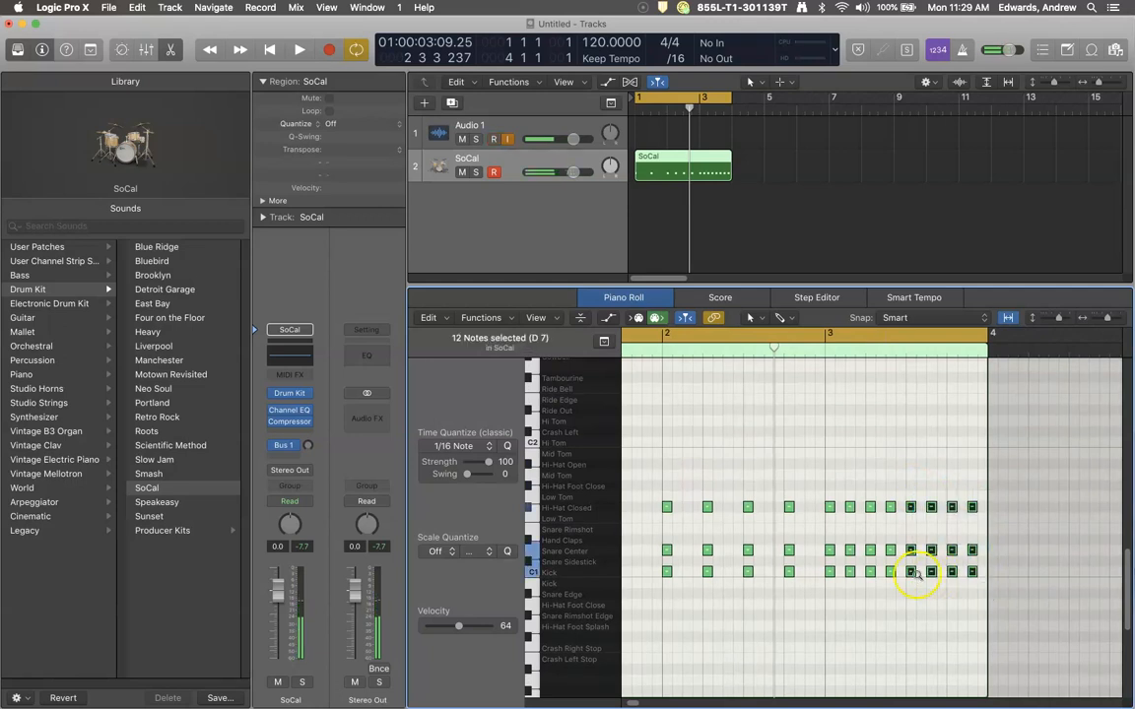
drag(866, 571, 917, 572)
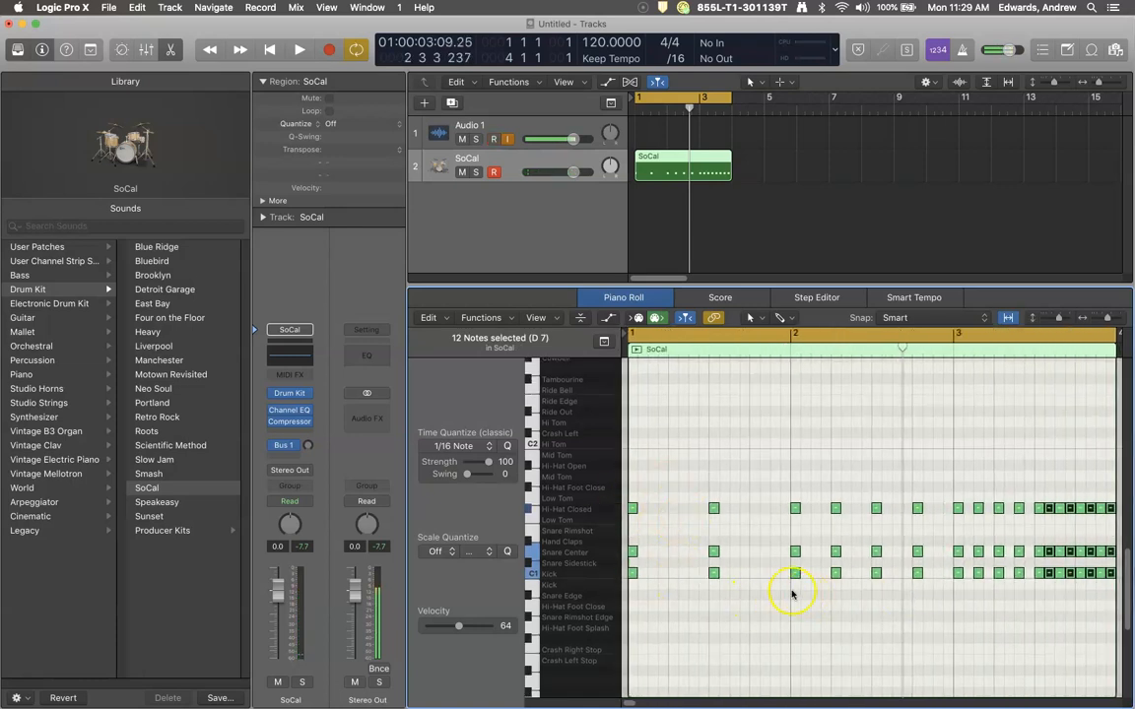
mouse_move(914, 498)
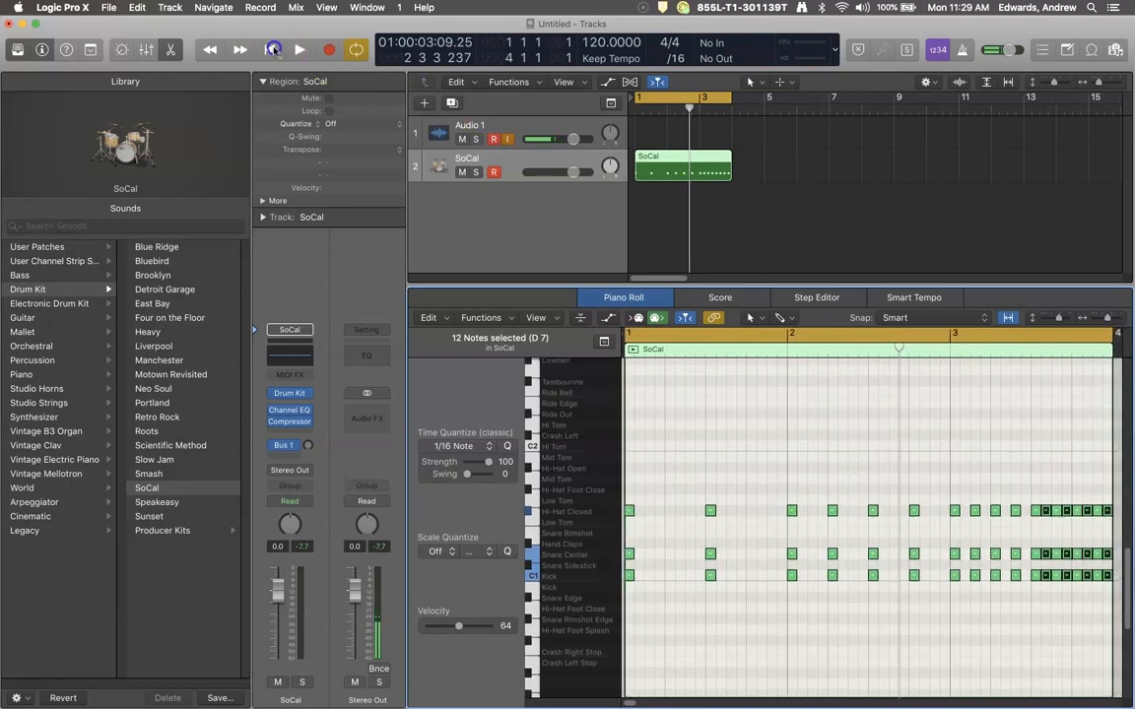
click(300, 49)
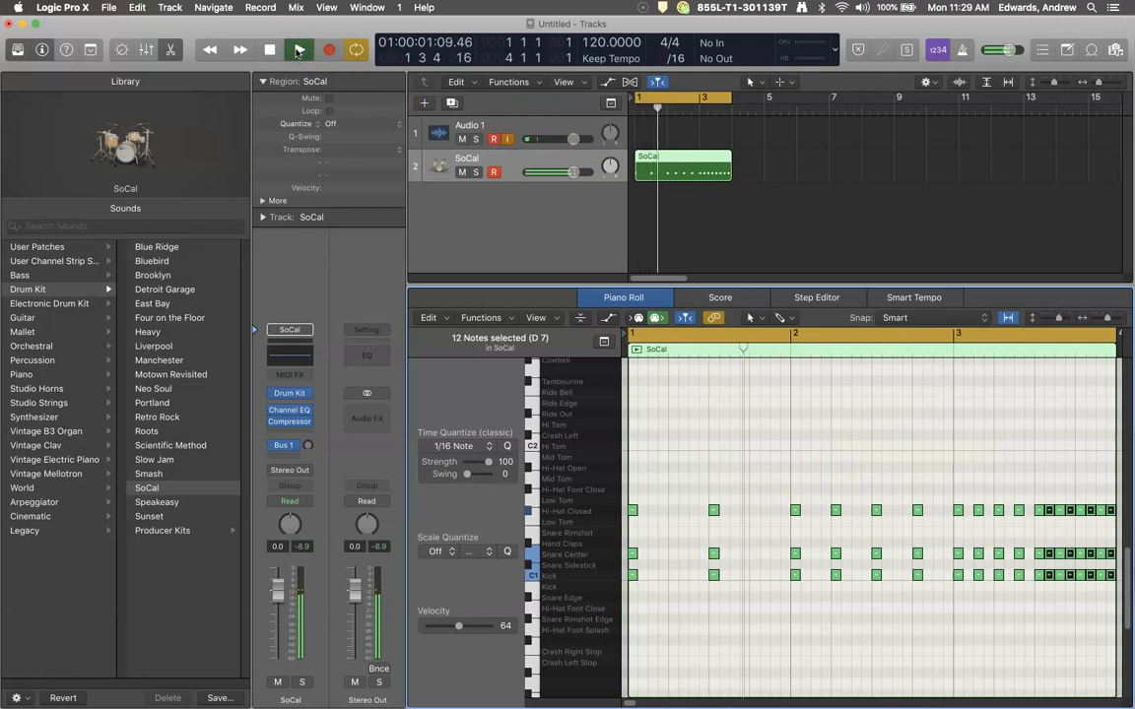
click(299, 50)
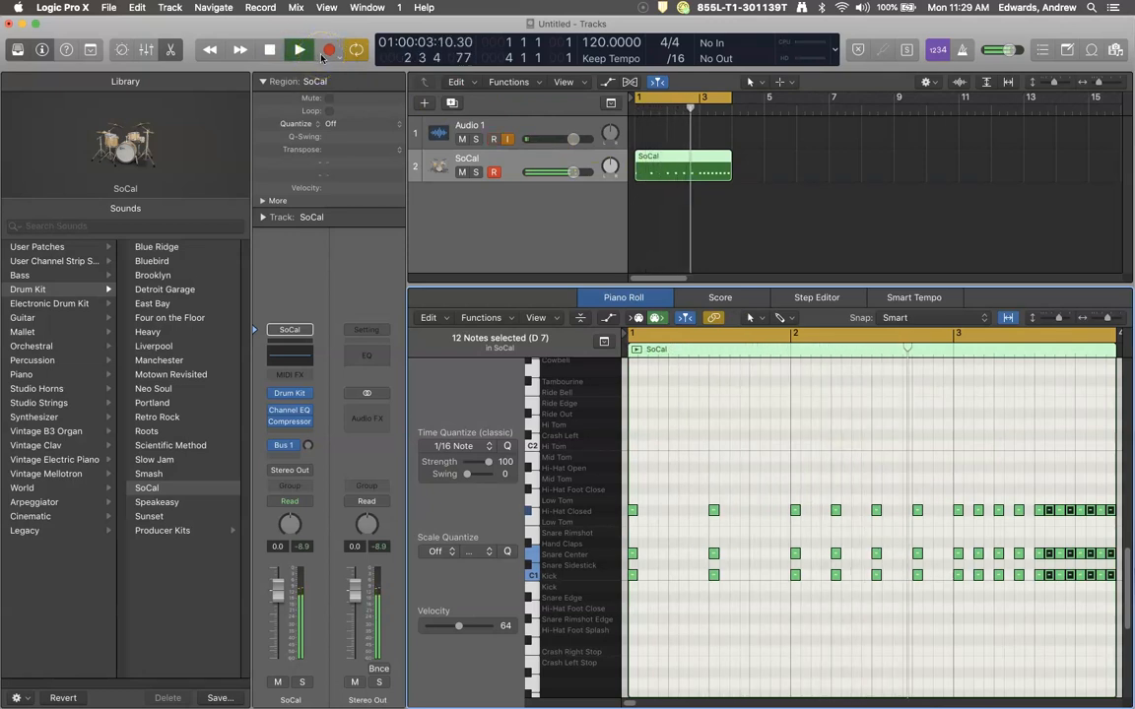
click(299, 50)
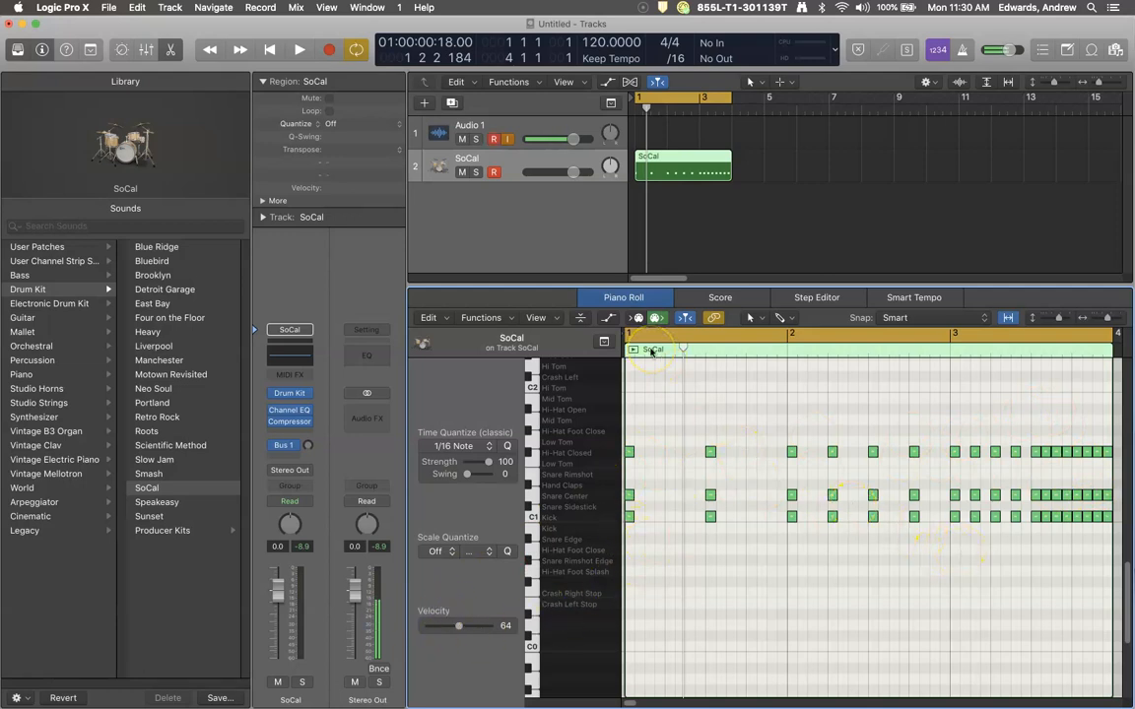
mouse_move(699, 470)
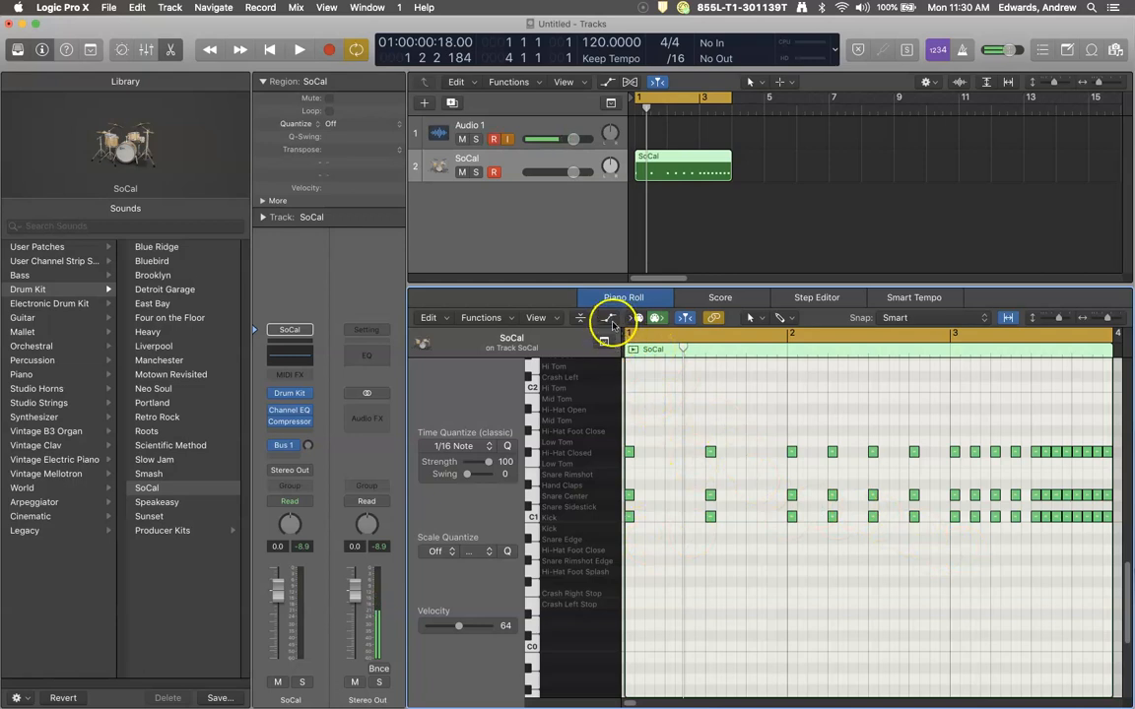
mouse_move(608, 317)
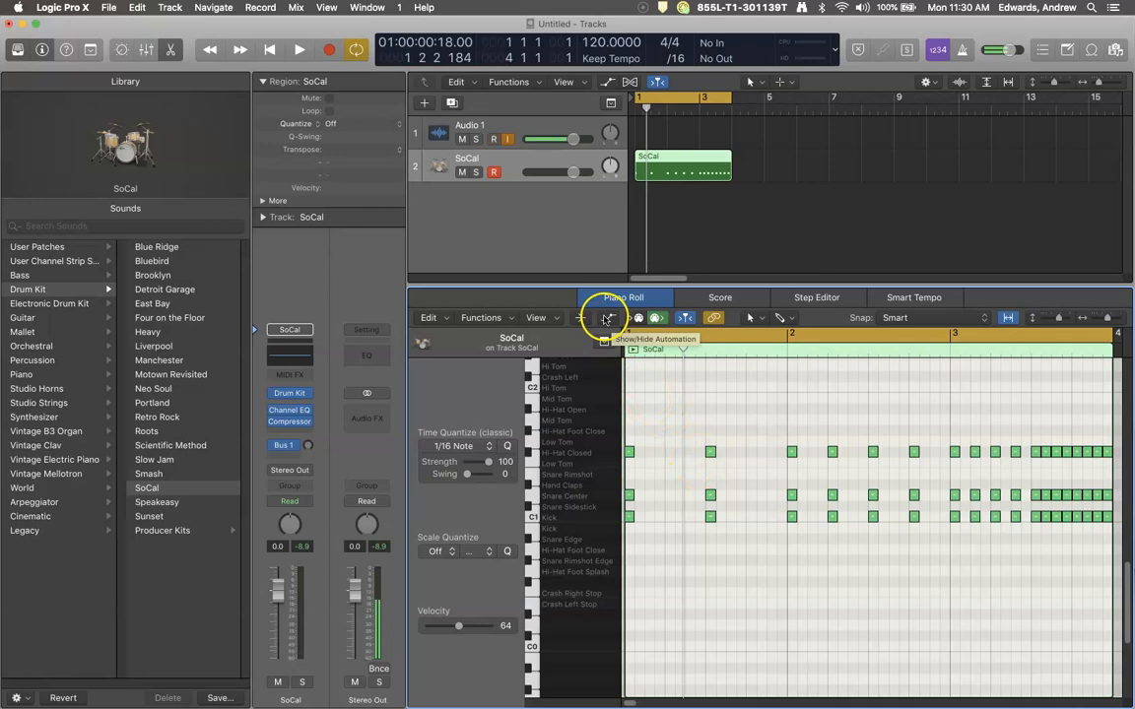
Show the Note Velocity automation lane beneath the SoCal drum notes.
click(608, 318)
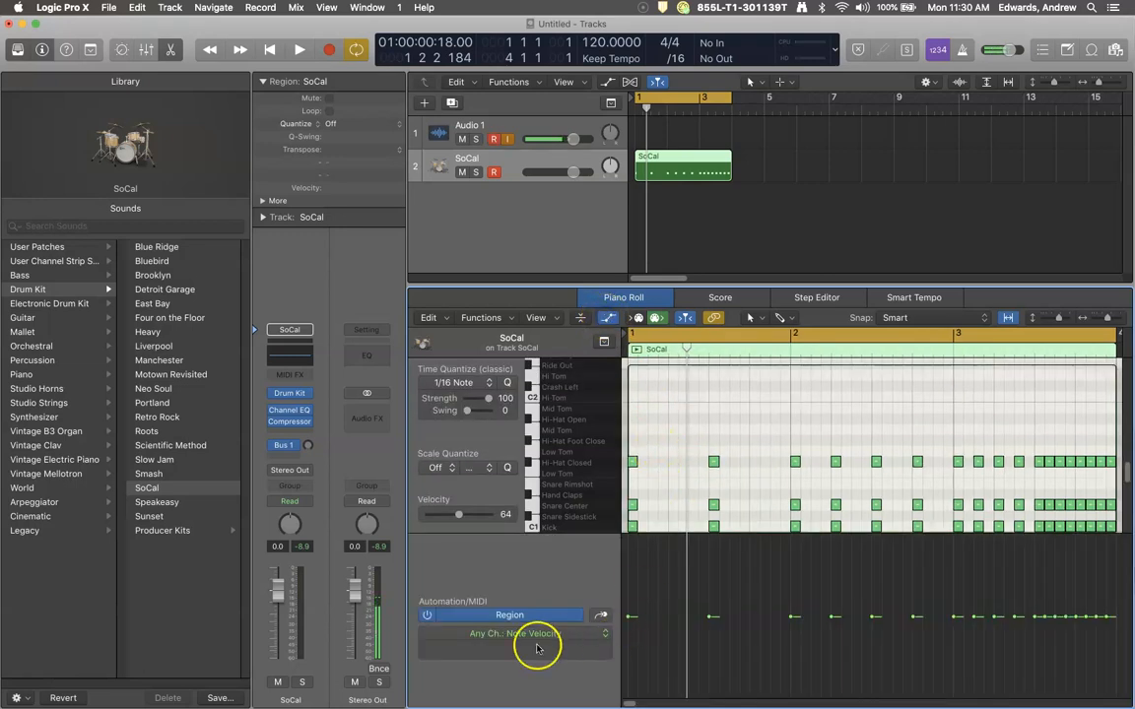
mouse_move(587, 647)
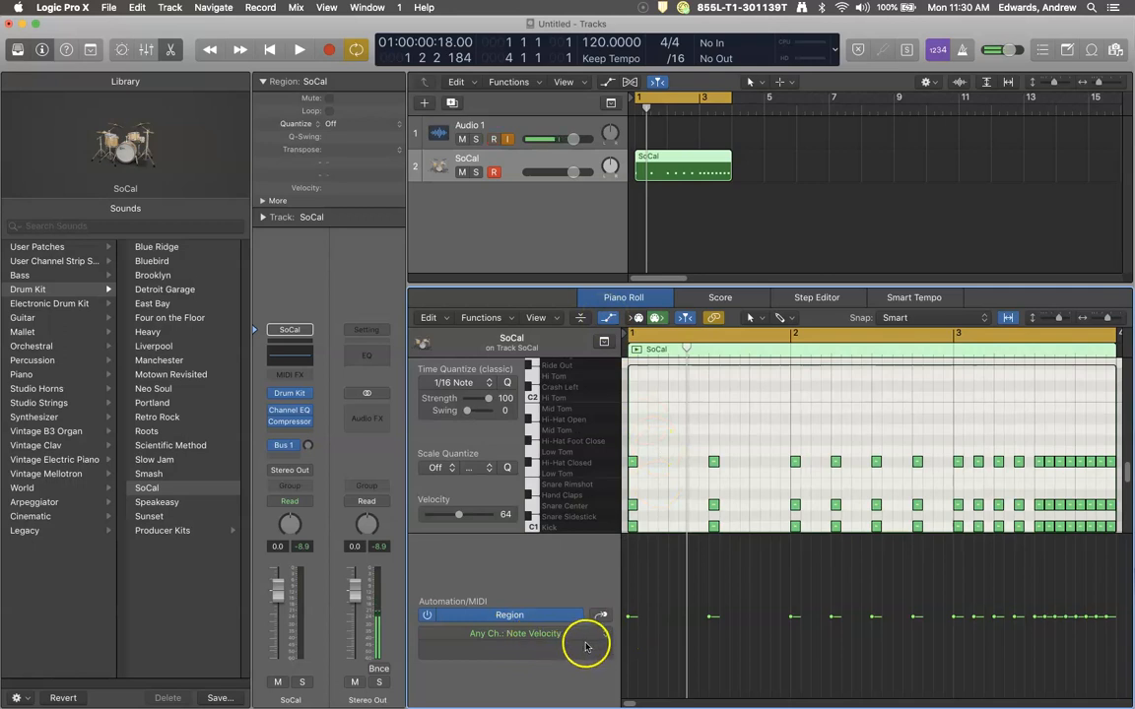
mouse_move(628, 684)
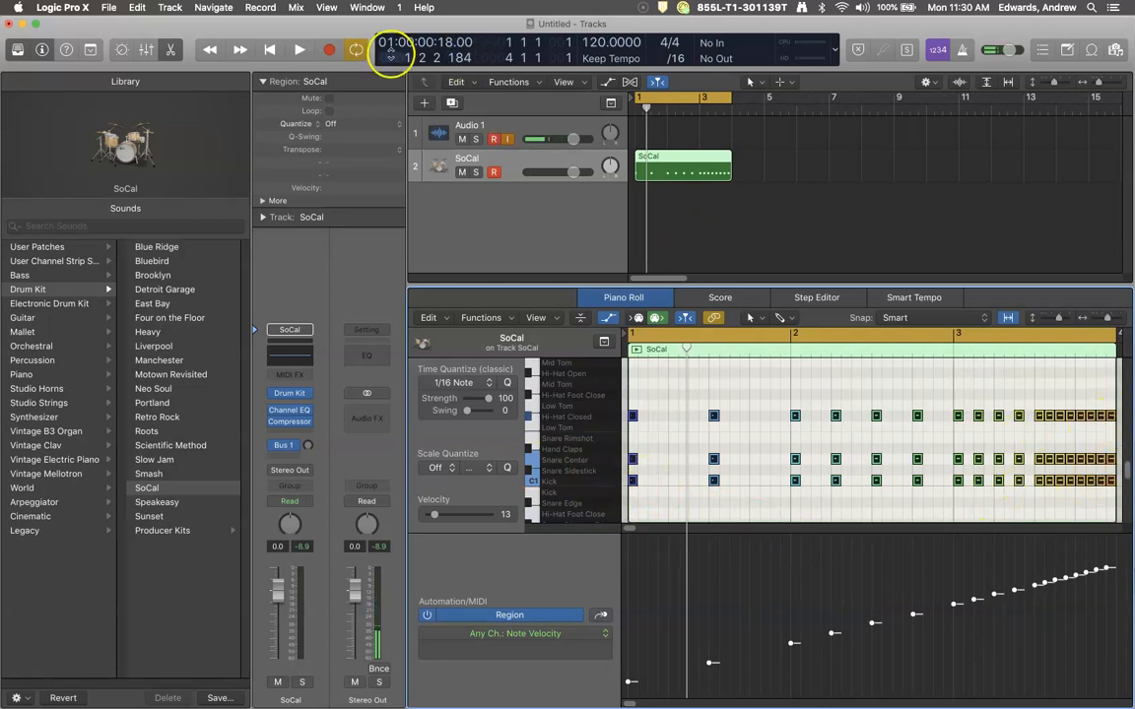
click(268, 49)
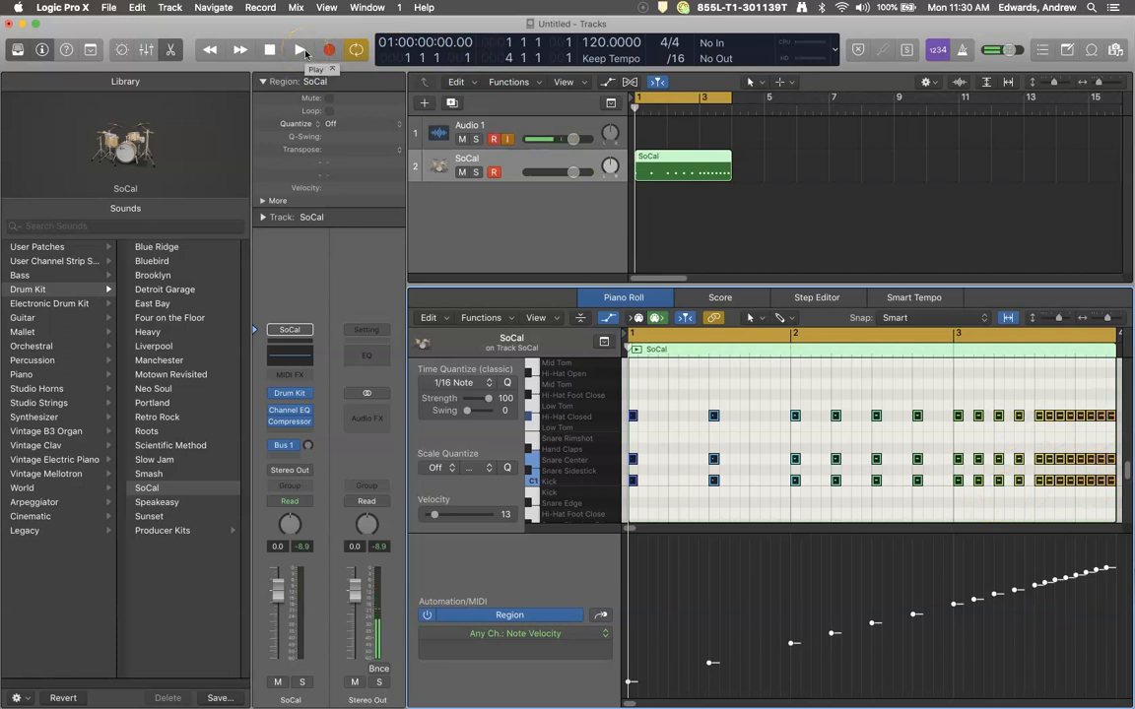
click(298, 49)
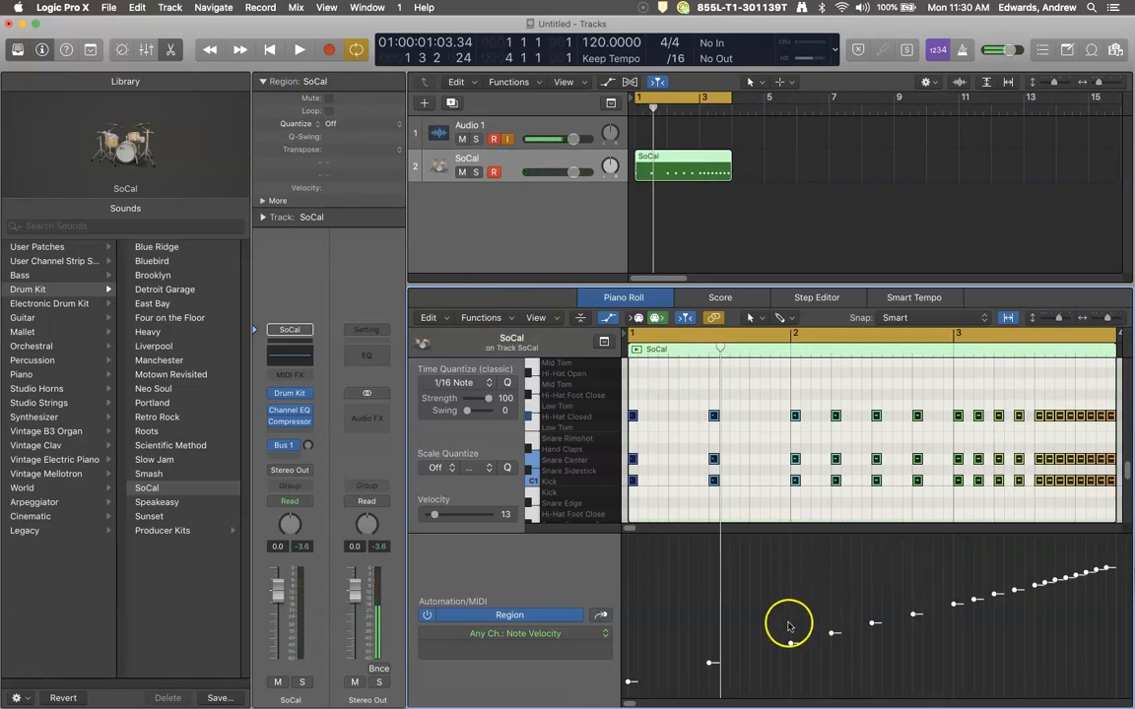
mouse_move(806, 573)
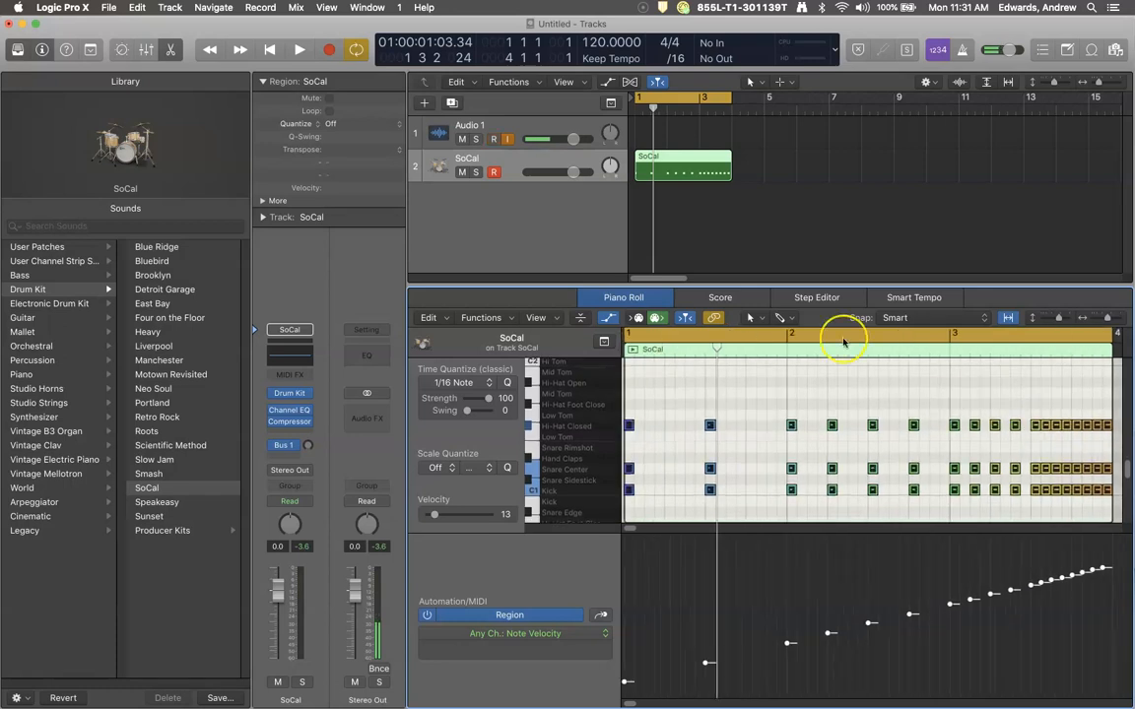
mouse_move(777, 276)
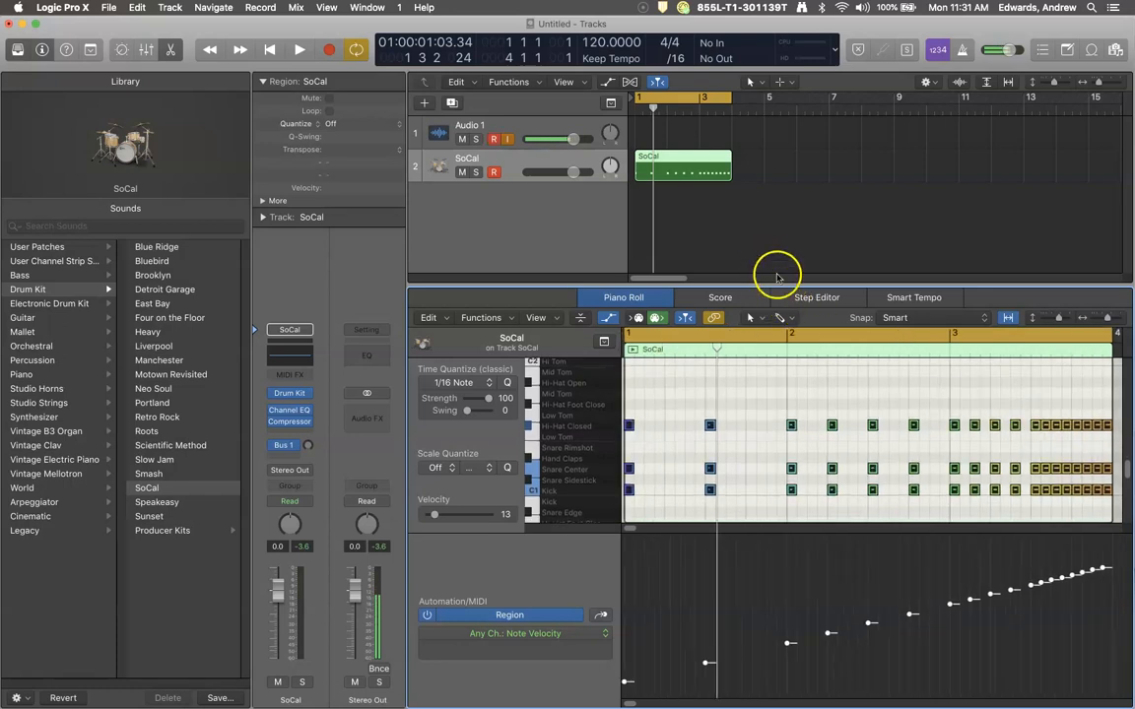
mouse_move(735, 229)
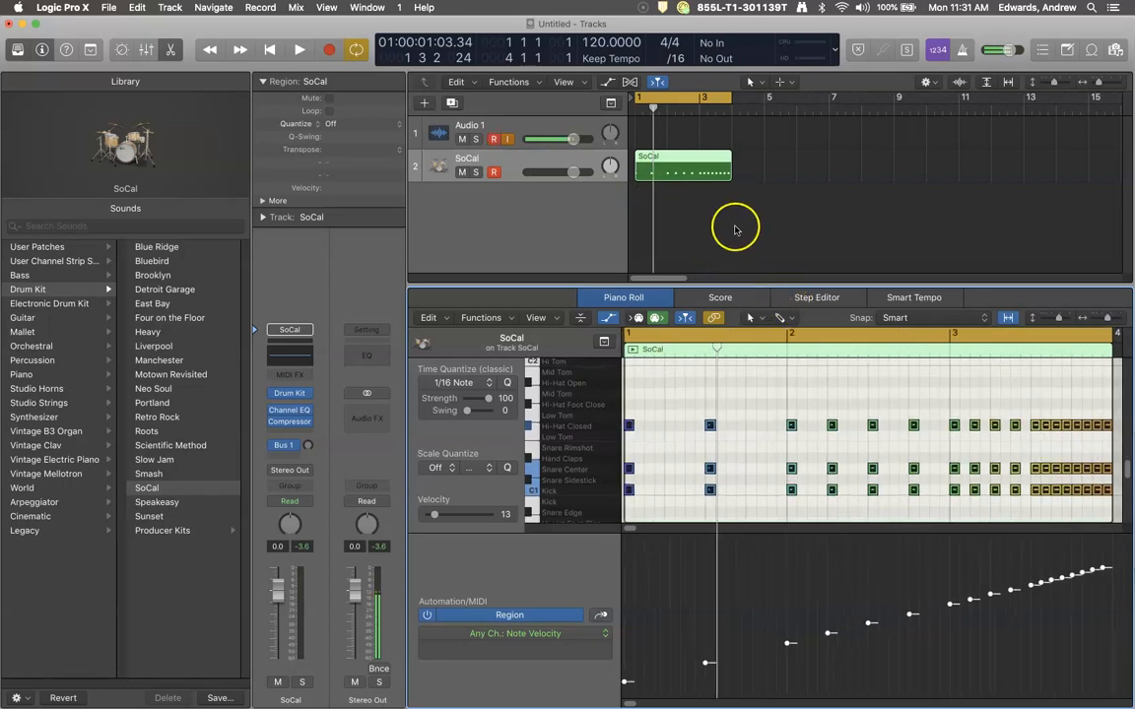
mouse_move(729, 238)
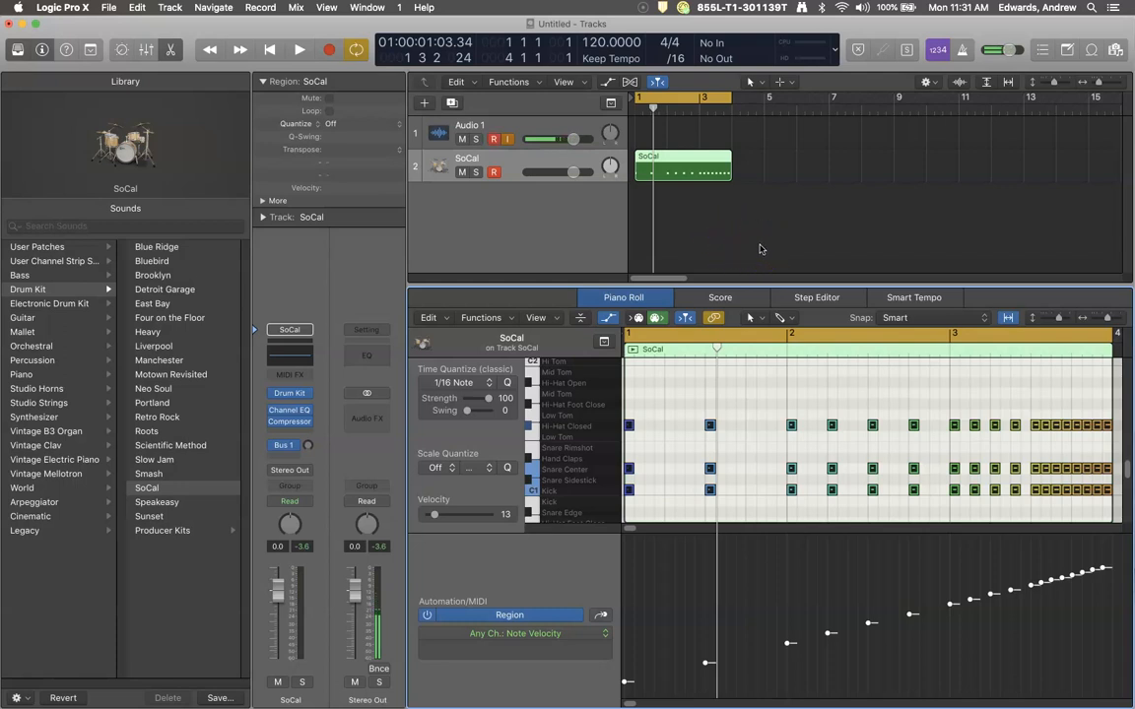
mouse_move(27, 670)
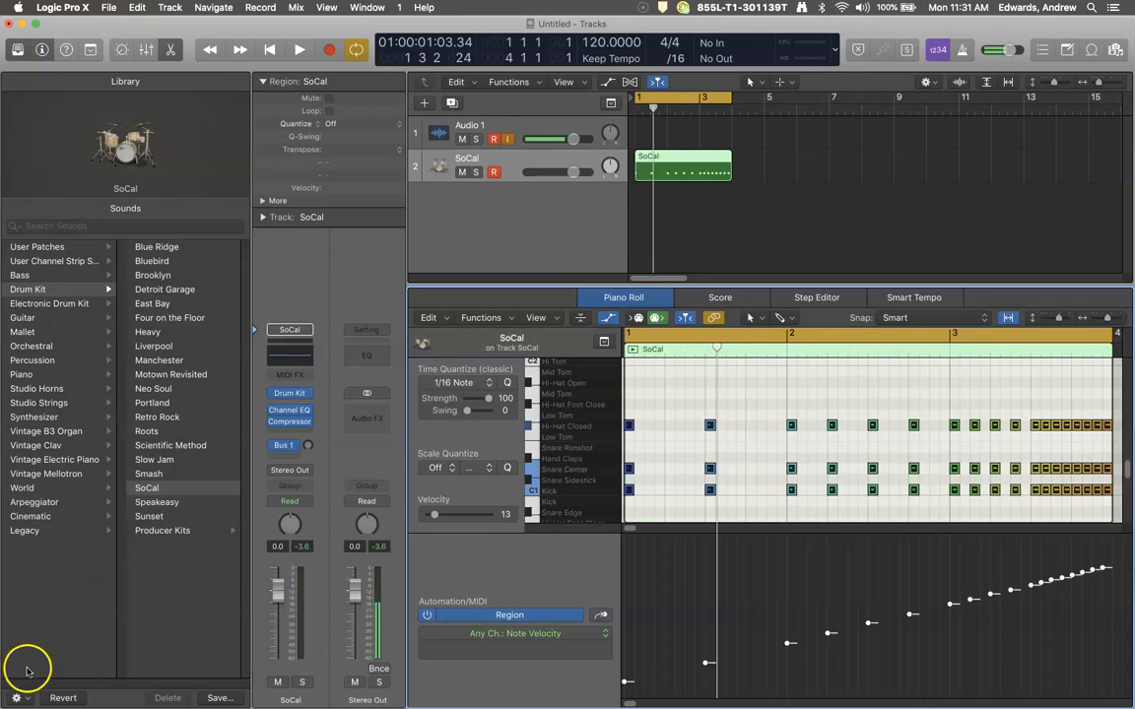